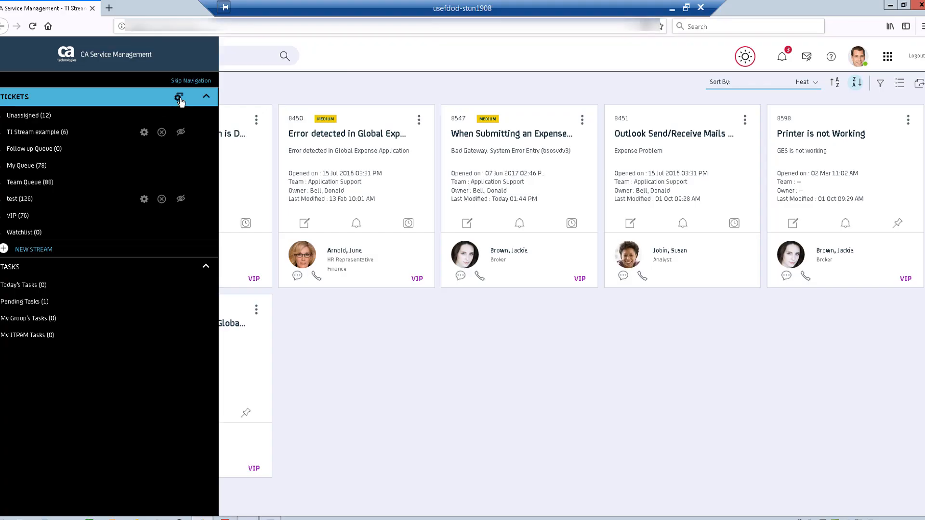
# Rearrange the ticket streams so Unassigned sits below VIP
pyautogui.click(38, 131)
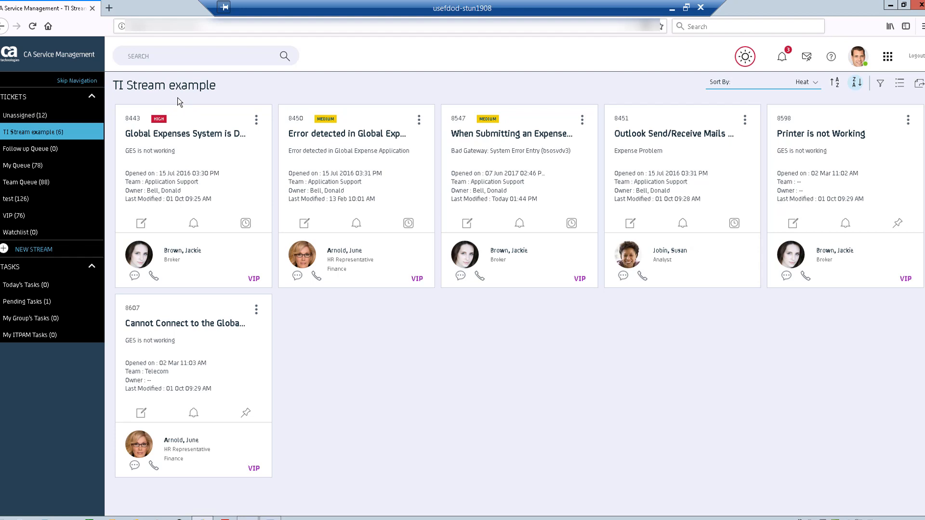
pyautogui.moveTo(192, 153)
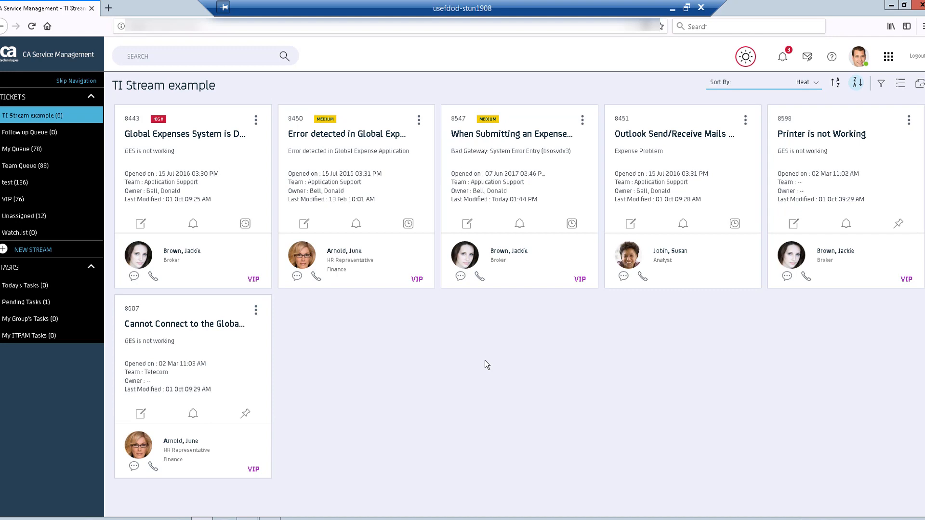
pyautogui.moveTo(257, 330)
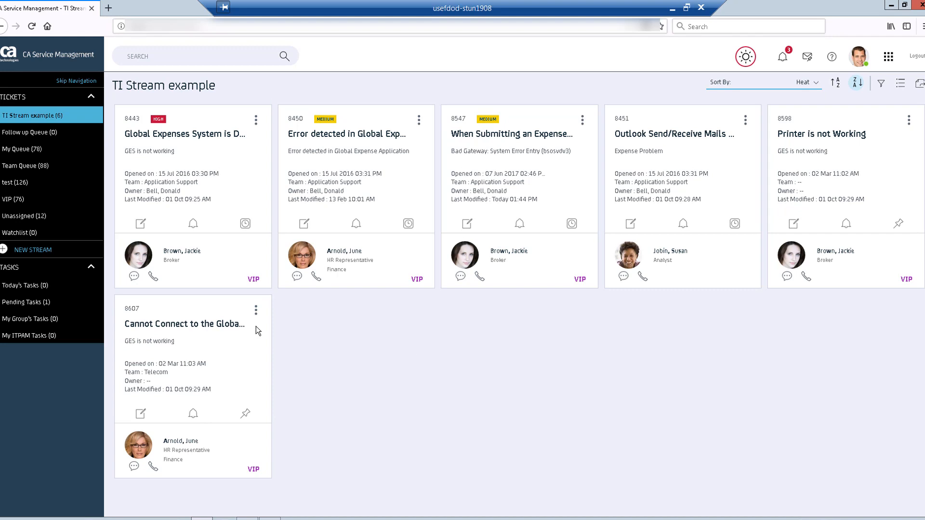
pyautogui.moveTo(46, 126)
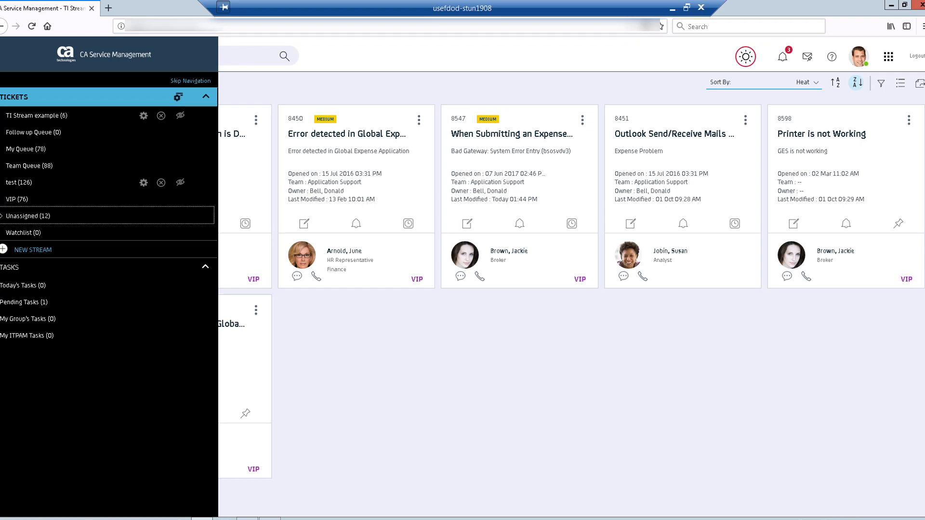
pyautogui.moveTo(27, 215)
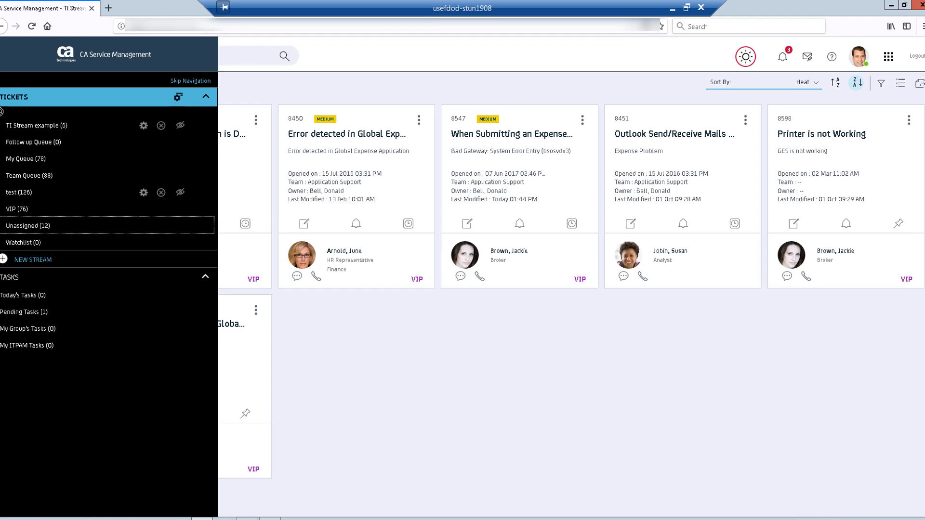
pyautogui.click(36, 125)
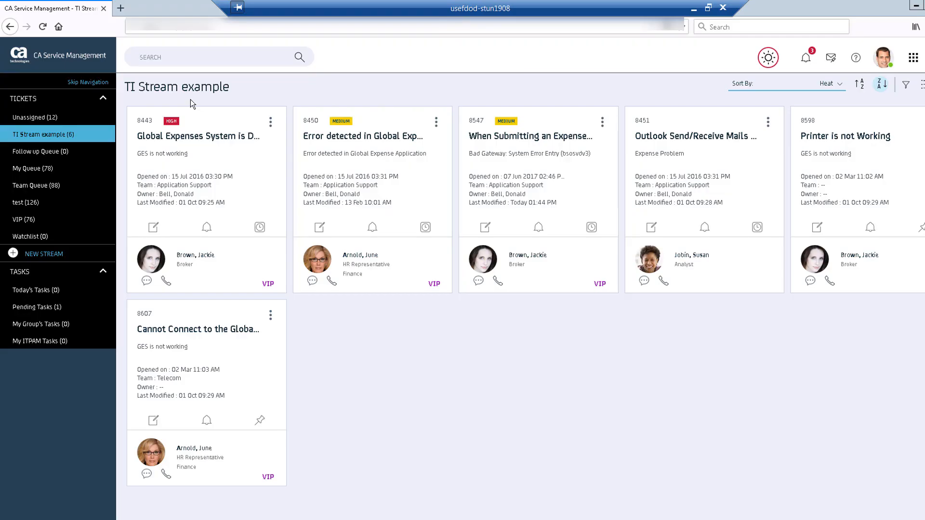
pyautogui.moveTo(207, 227)
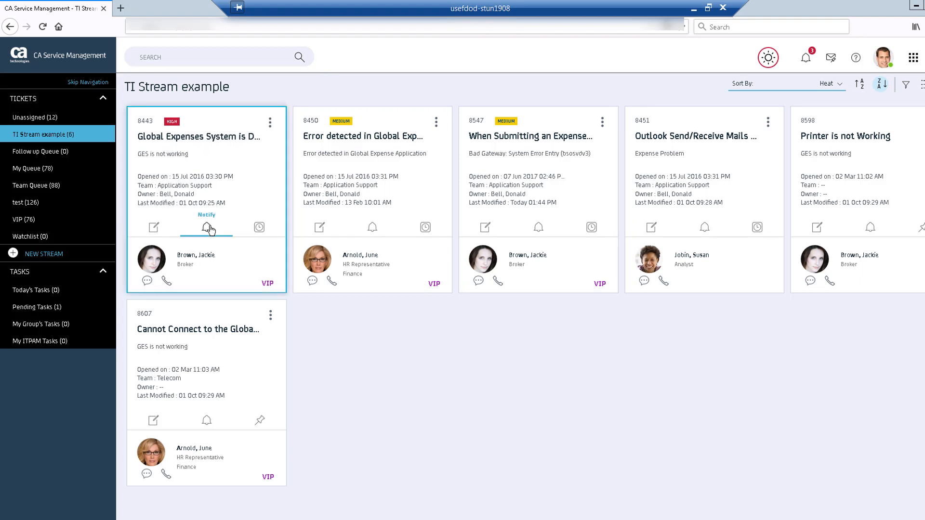
pyautogui.moveTo(207, 227)
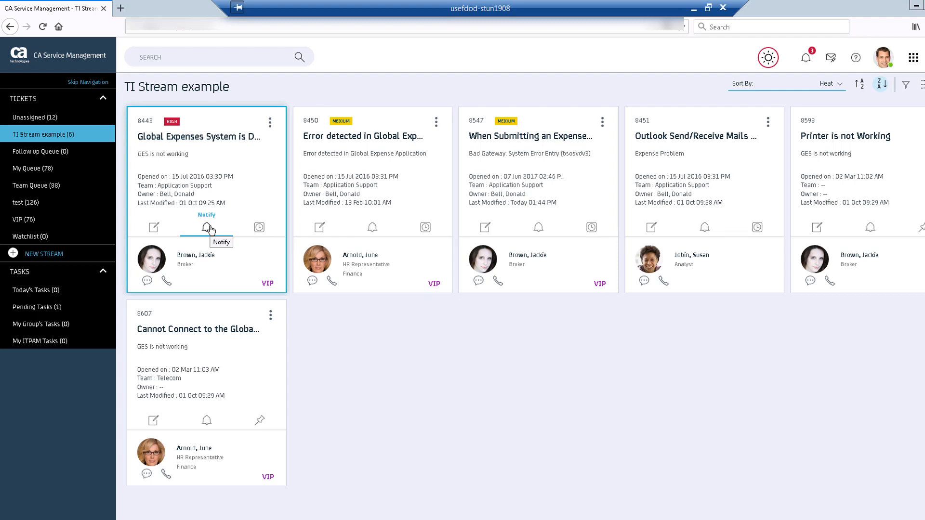
pyautogui.click(207, 227)
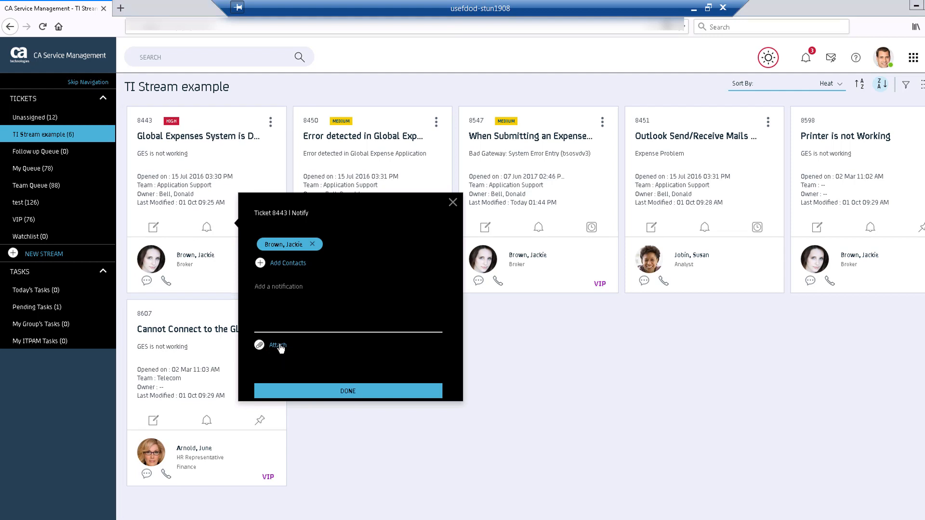
# Upload New Web Intelligence Document.pdf as an attachment and send the ticket 8443 notification
pyautogui.click(271, 345)
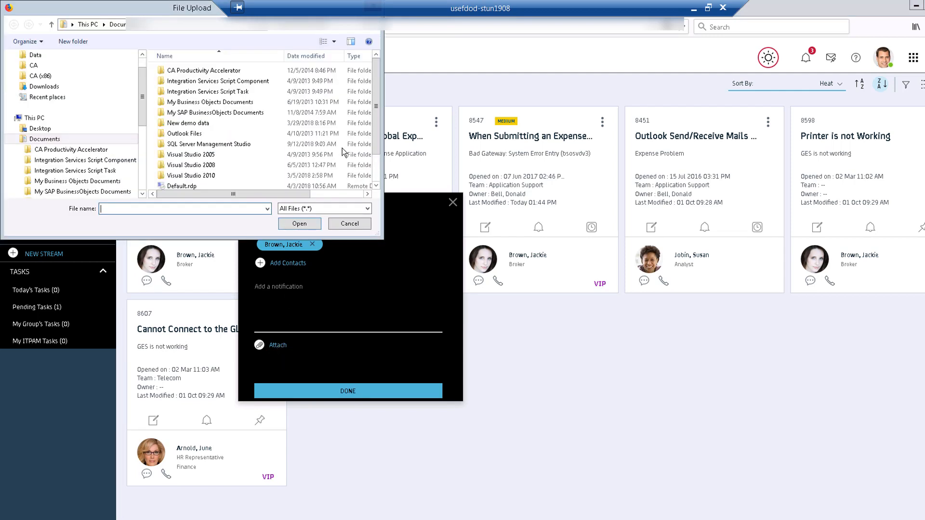
pyautogui.scroll(-3)
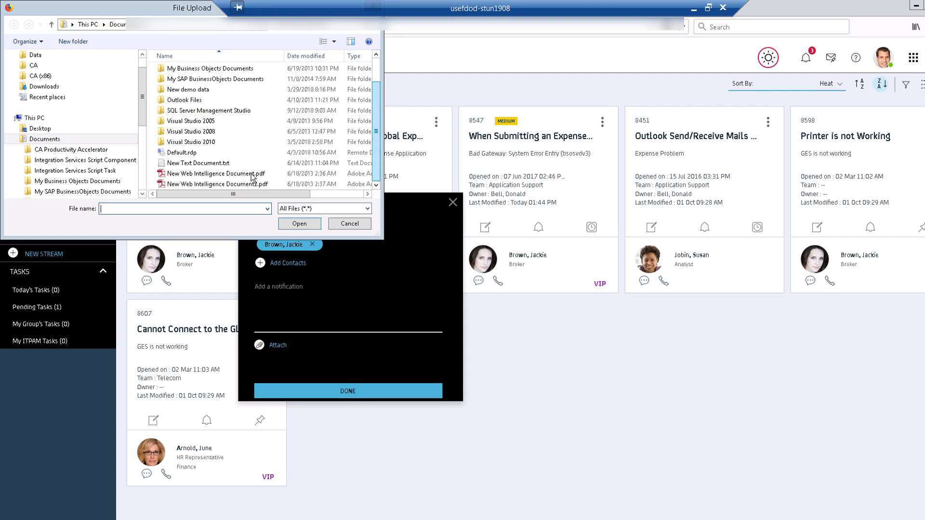
pyautogui.click(215, 173)
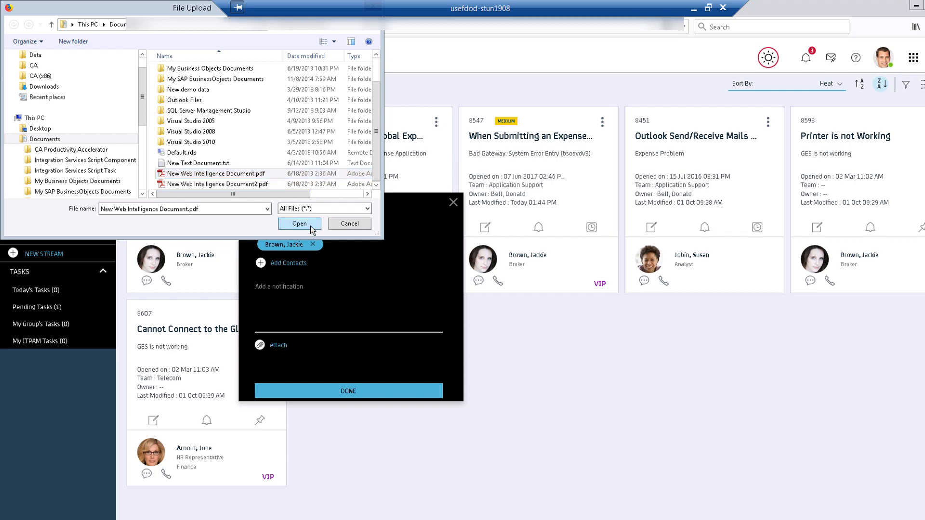
pyautogui.click(299, 223)
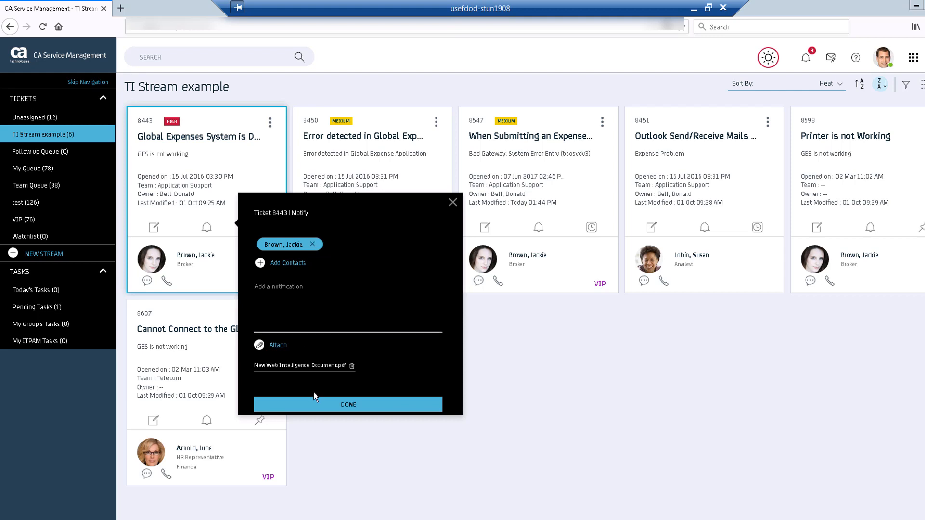
pyautogui.click(347, 404)
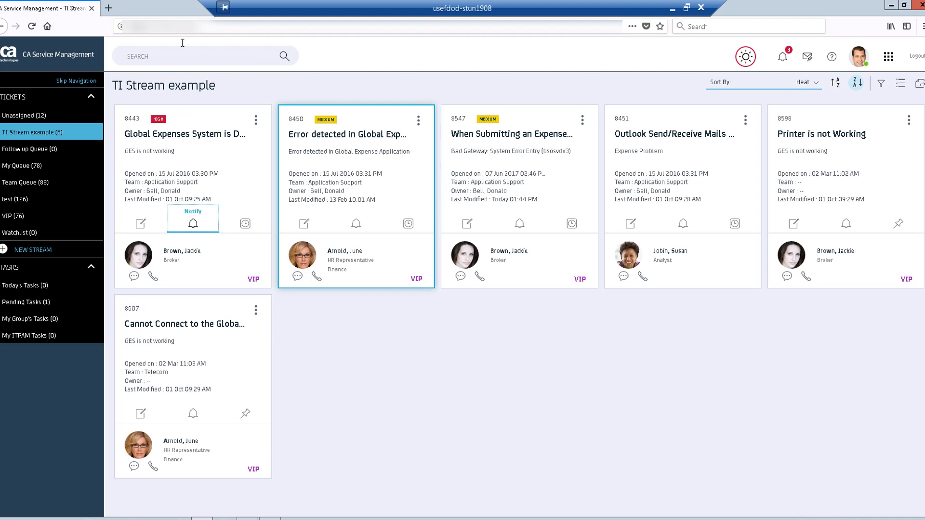
# Search users and tickets for 'sys', then choose New Contact from the results
pyautogui.click(204, 56)
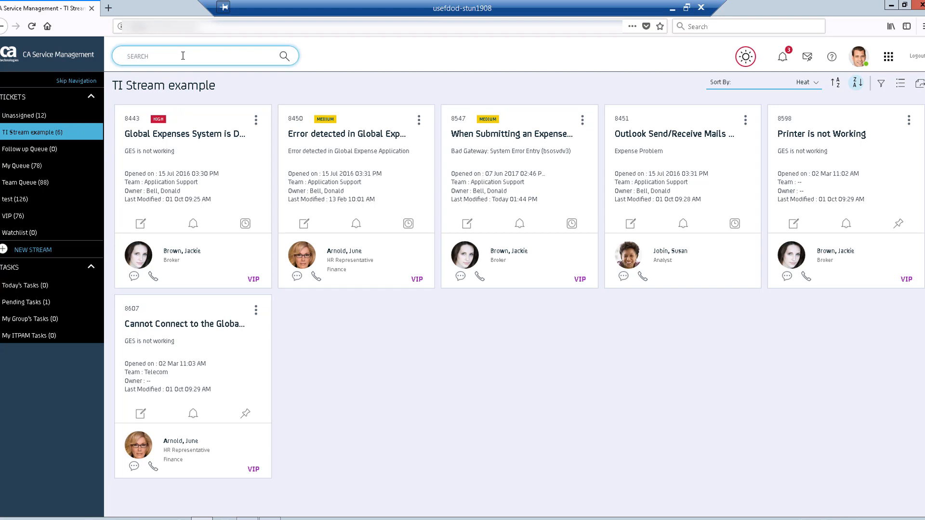
pyautogui.write('sv')
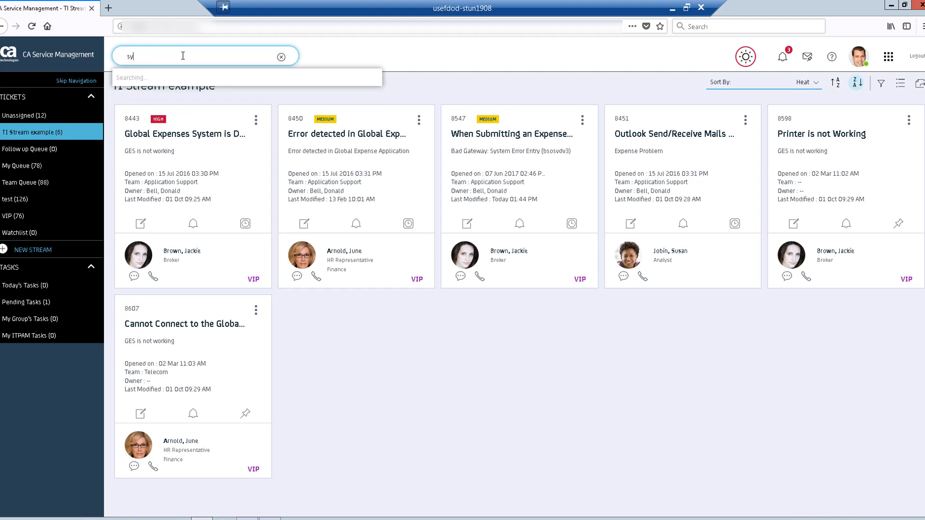
pyautogui.write('s')
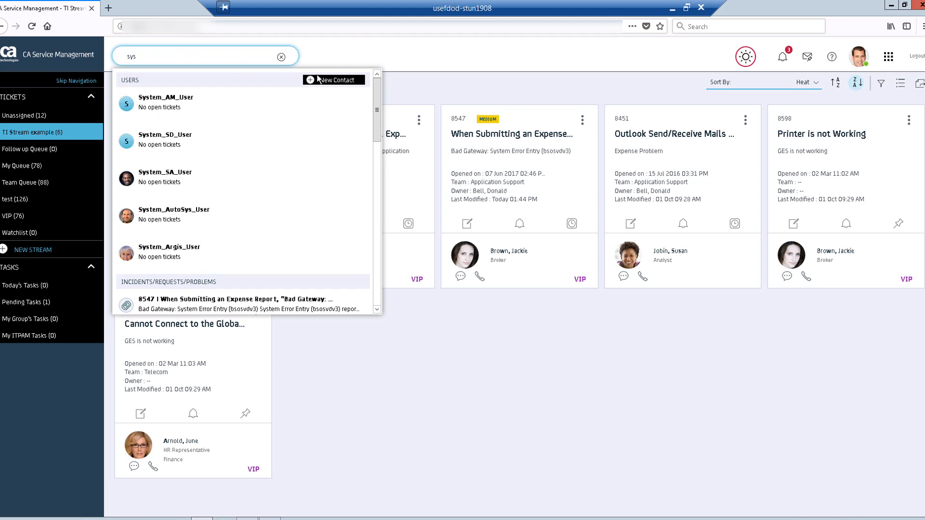
pyautogui.click(333, 80)
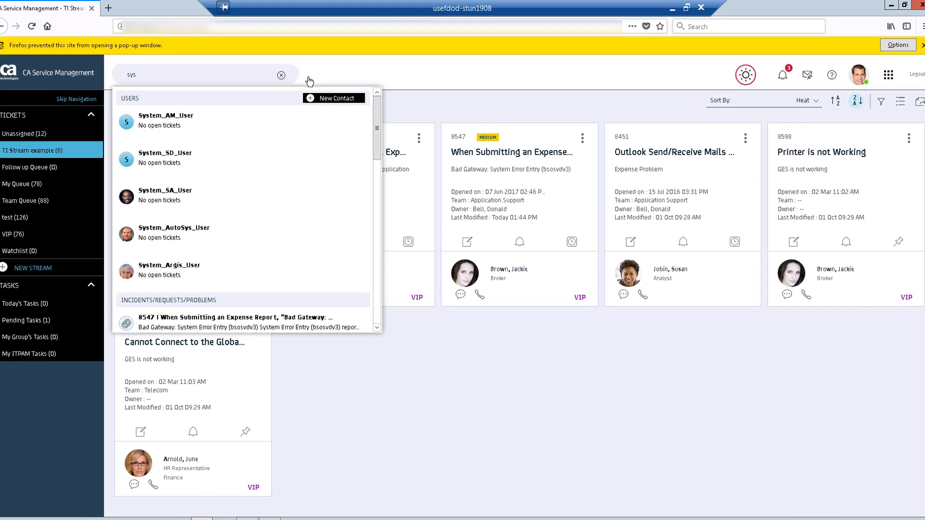
pyautogui.click(334, 98)
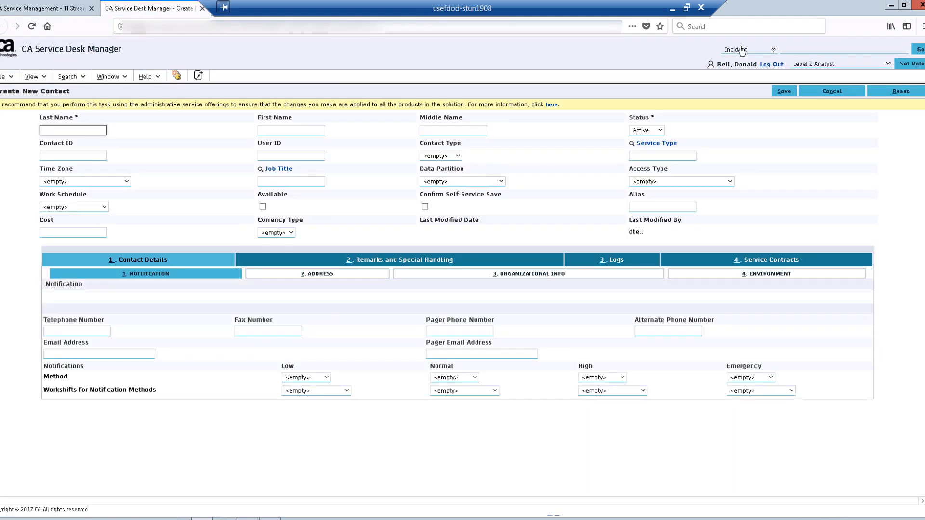
pyautogui.moveTo(737, 49)
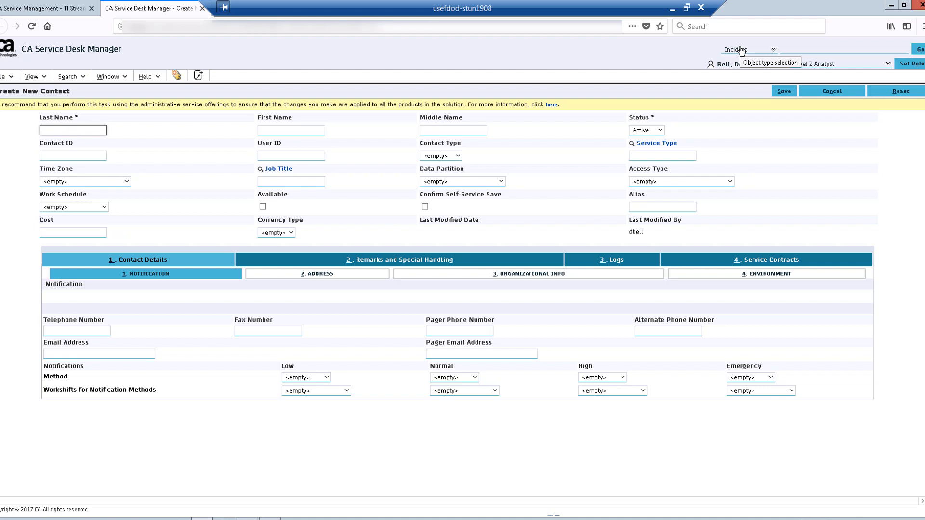
pyautogui.click(73, 129)
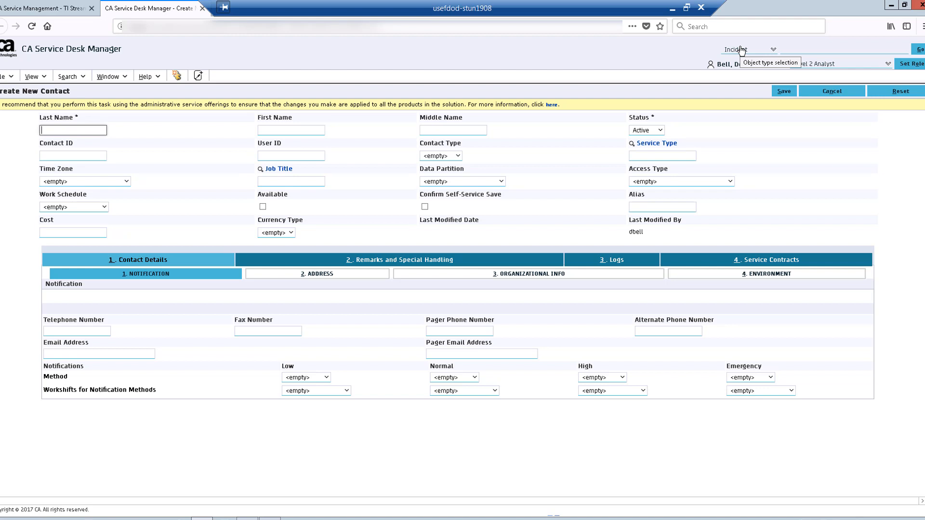
pyautogui.moveTo(693, 36)
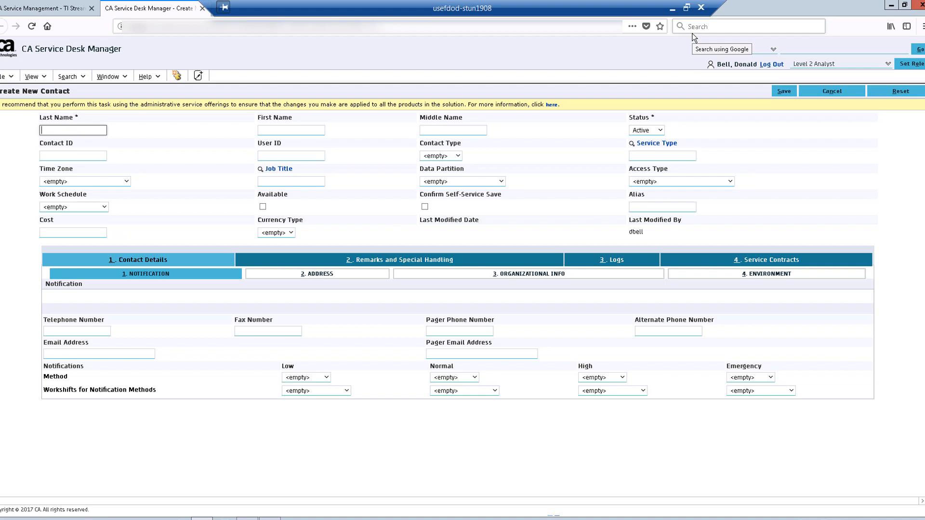
pyautogui.click(784, 90)
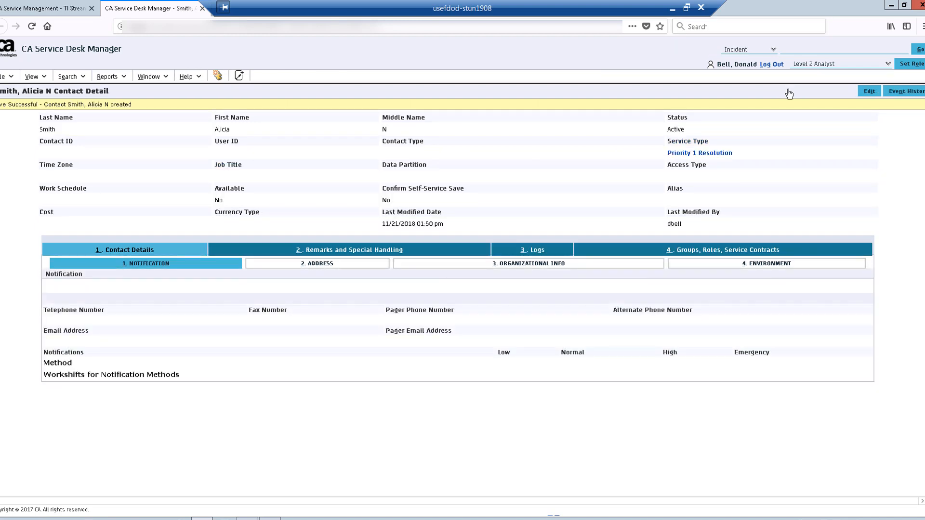
pyautogui.click(47, 9)
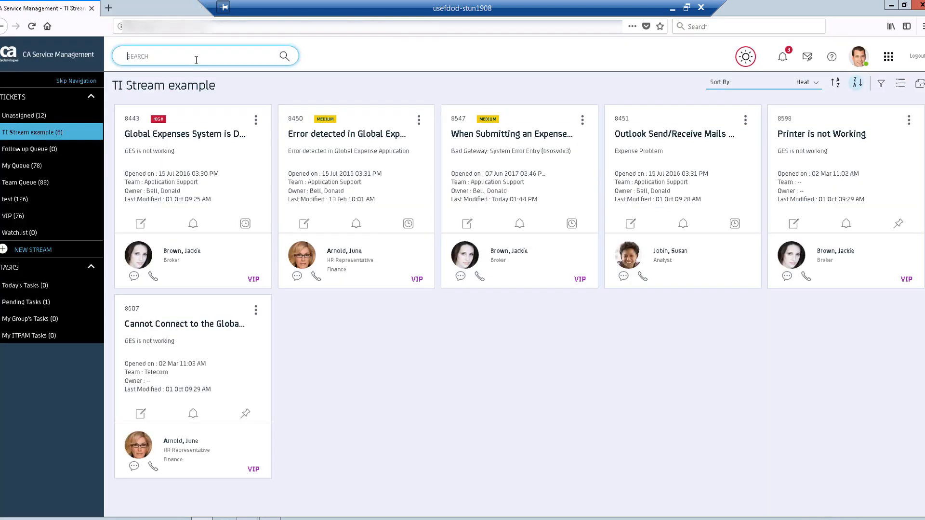
pyautogui.write('ali')
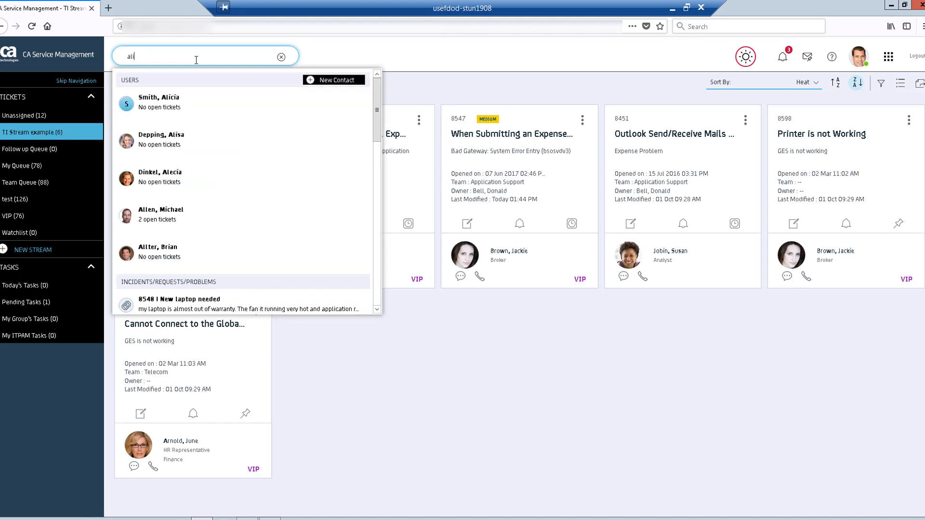
pyautogui.moveTo(166, 113)
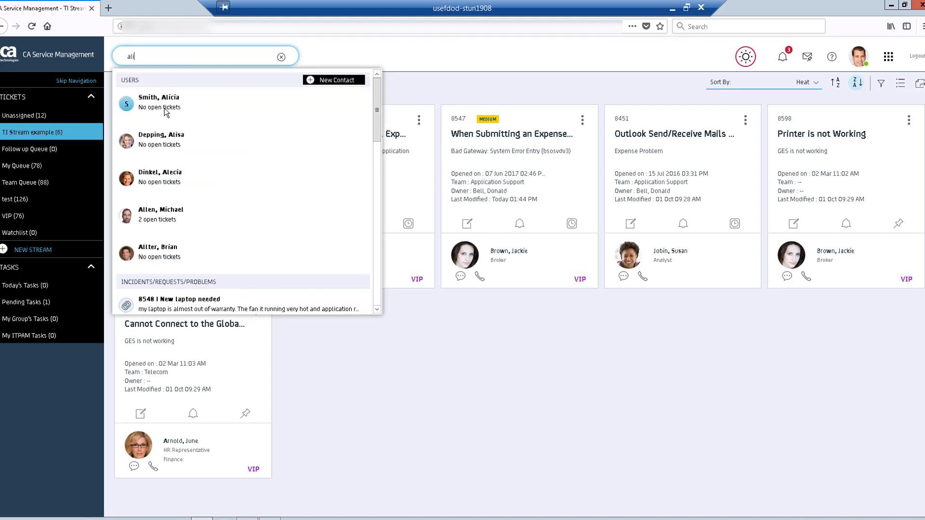
pyautogui.moveTo(171, 105)
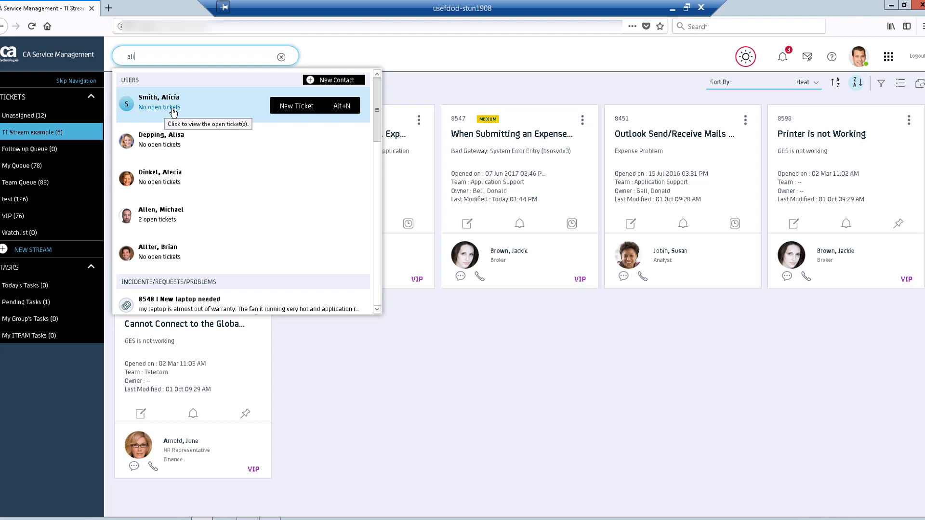
pyautogui.moveTo(293, 115)
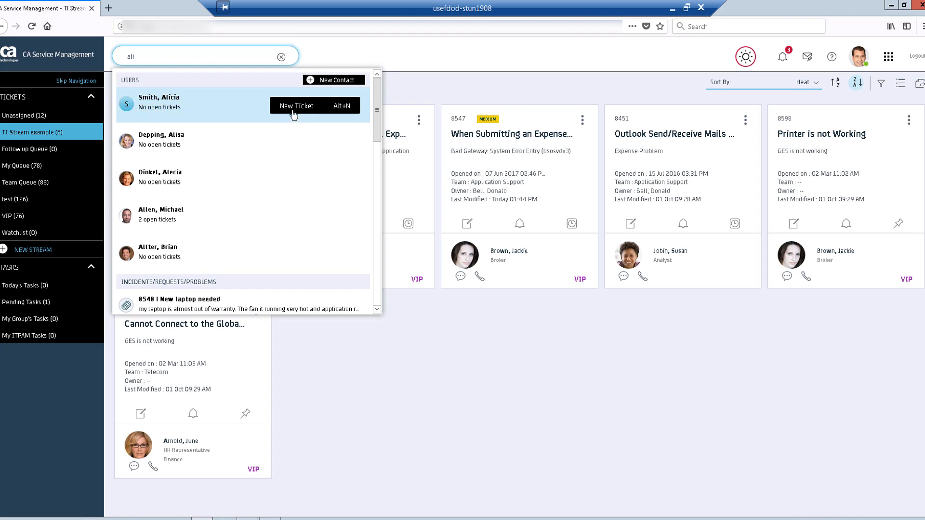
pyautogui.moveTo(296, 106)
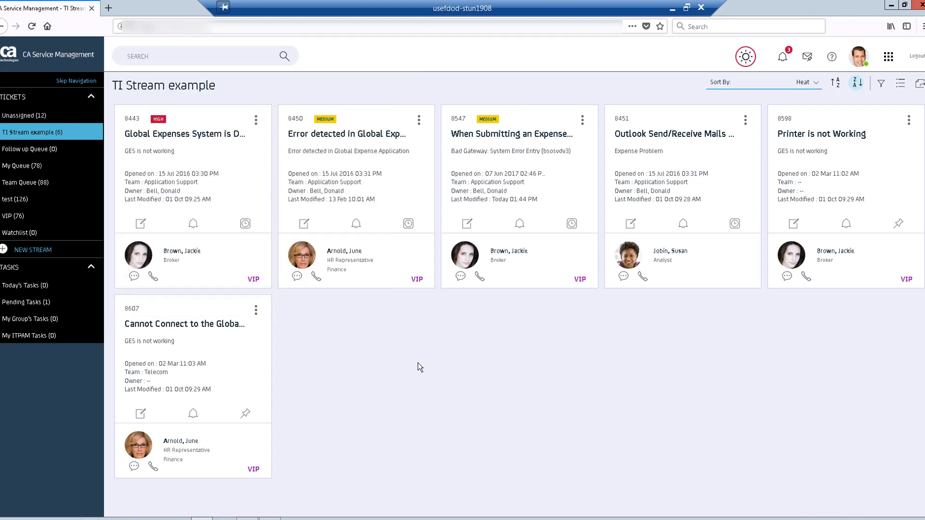
# Open ticket 8443, Global Expenses System is Down, from the TI Stream example
pyautogui.write('ali')
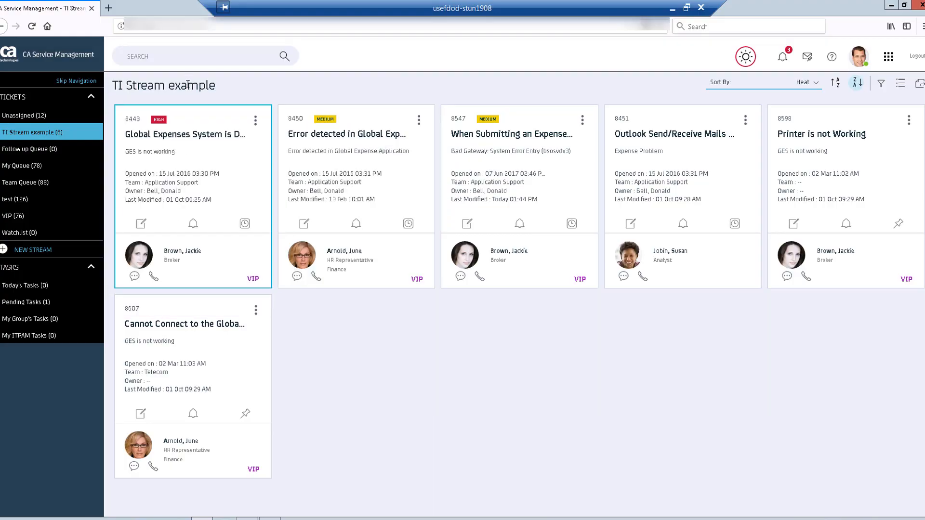
pyautogui.click(184, 134)
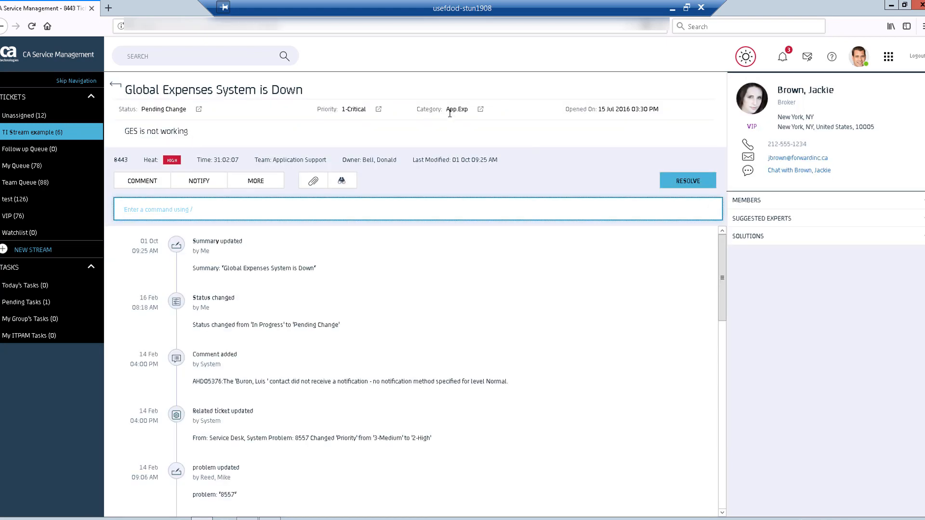
pyautogui.moveTo(480, 110)
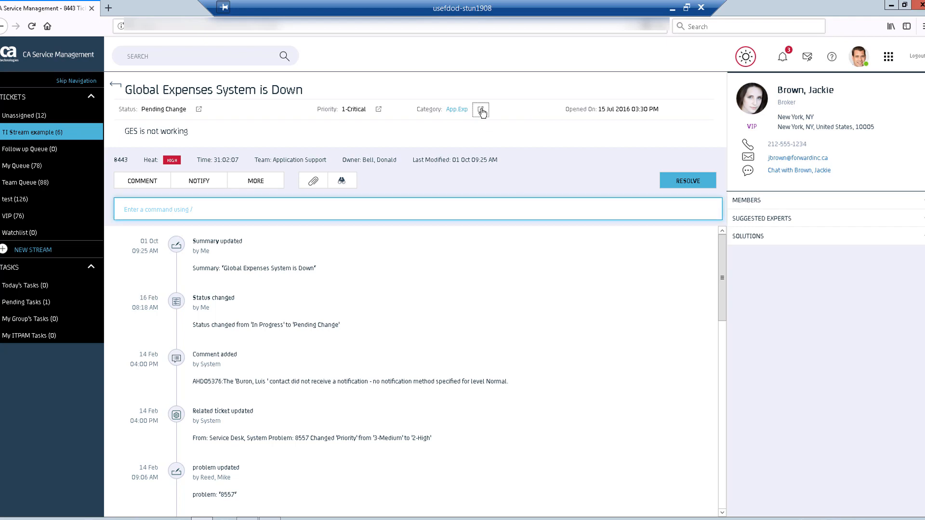
pyautogui.click(481, 109)
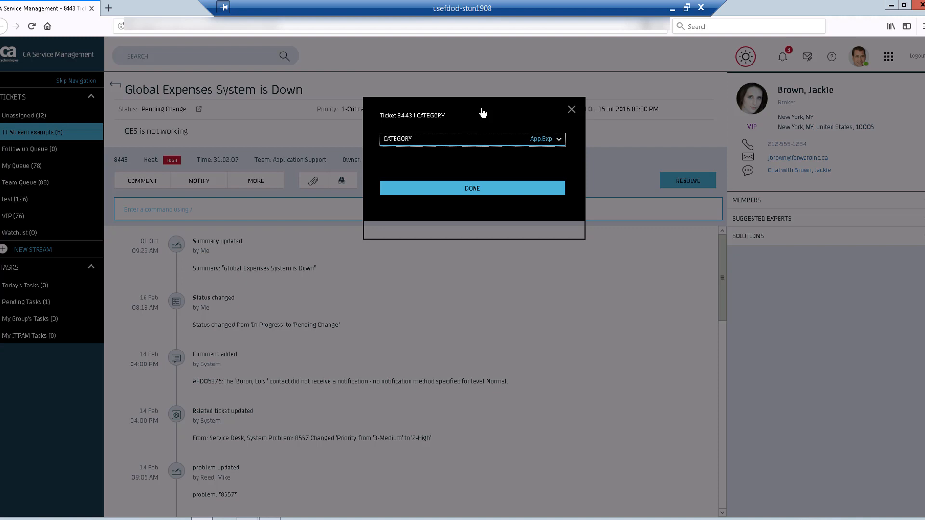
pyautogui.moveTo(560, 141)
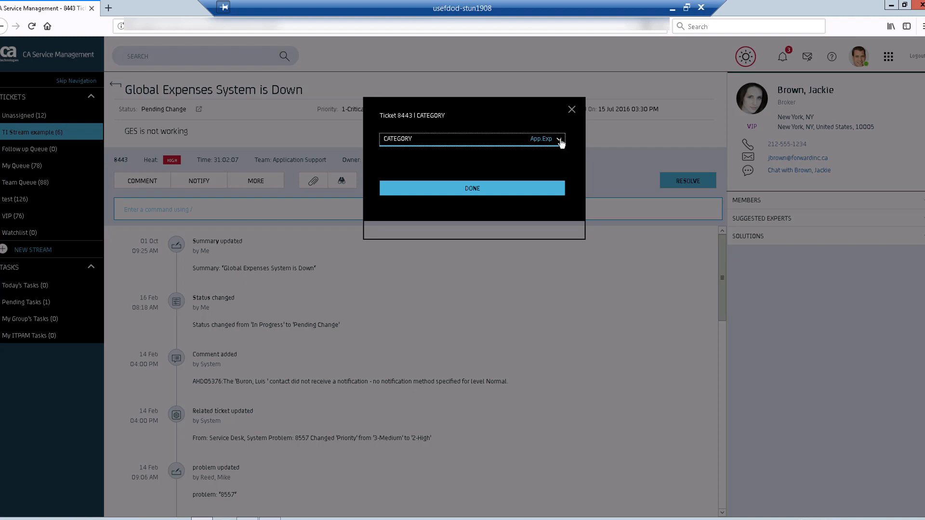
pyautogui.click(557, 139)
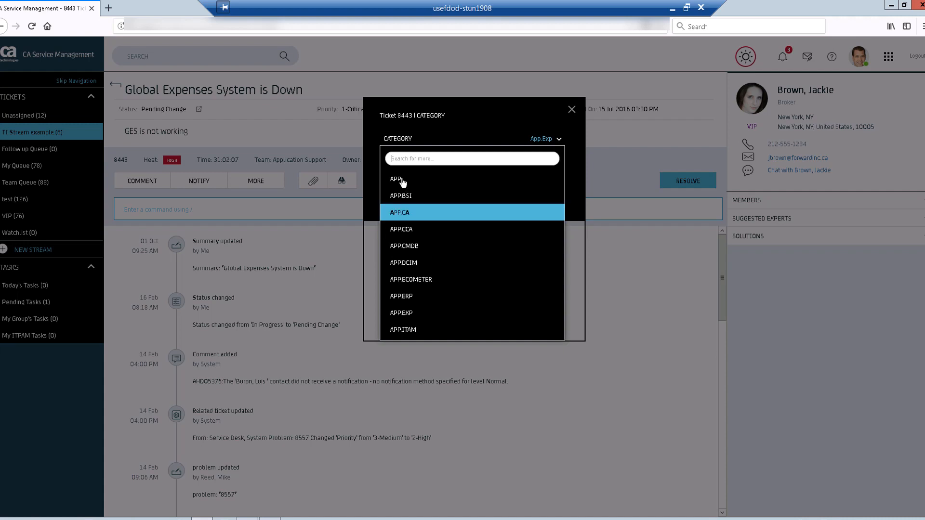
pyautogui.click(570, 109)
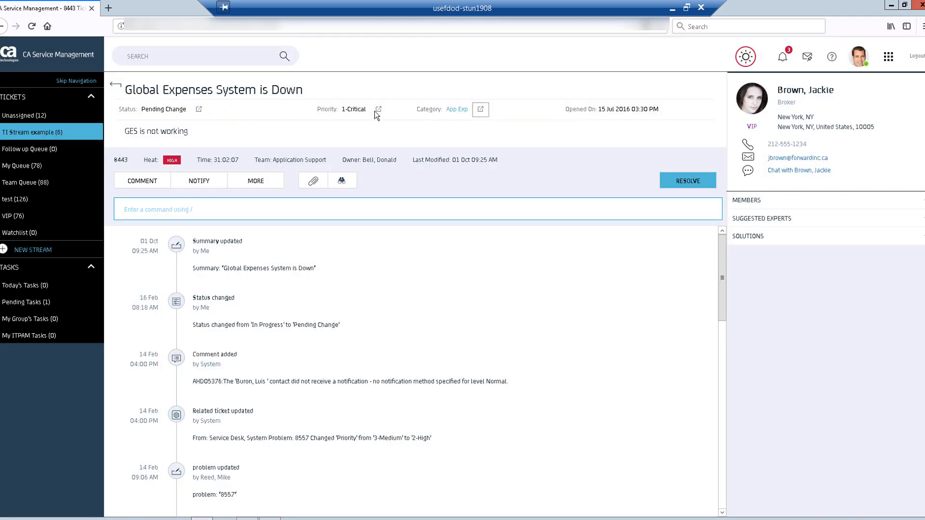
pyautogui.moveTo(146, 165)
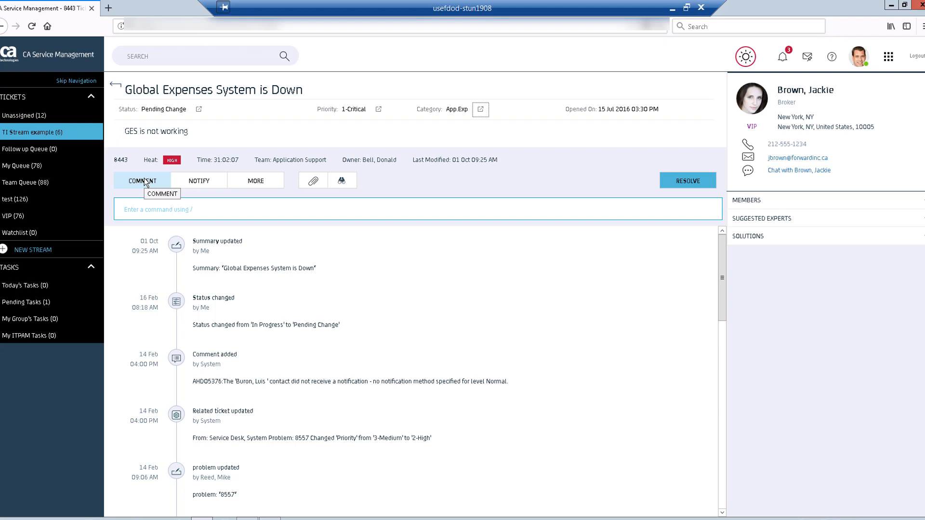
pyautogui.click(142, 181)
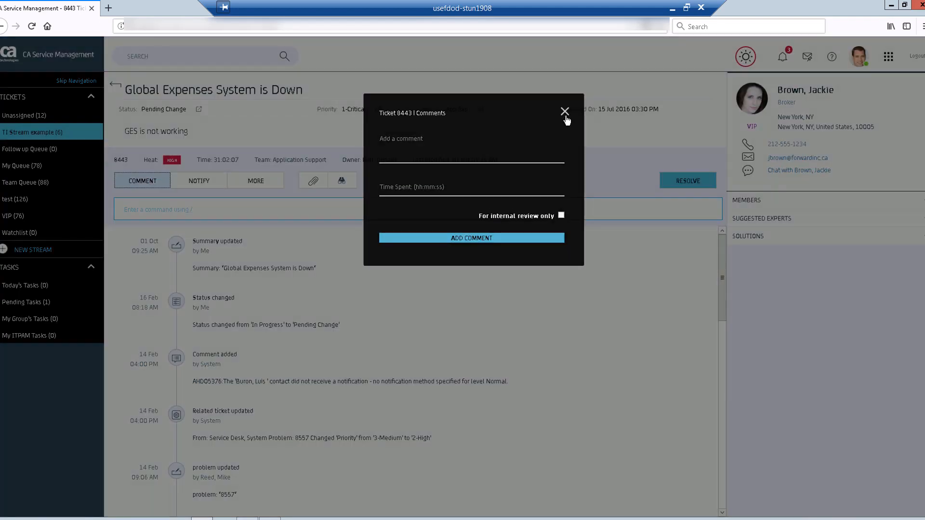
pyautogui.click(564, 111)
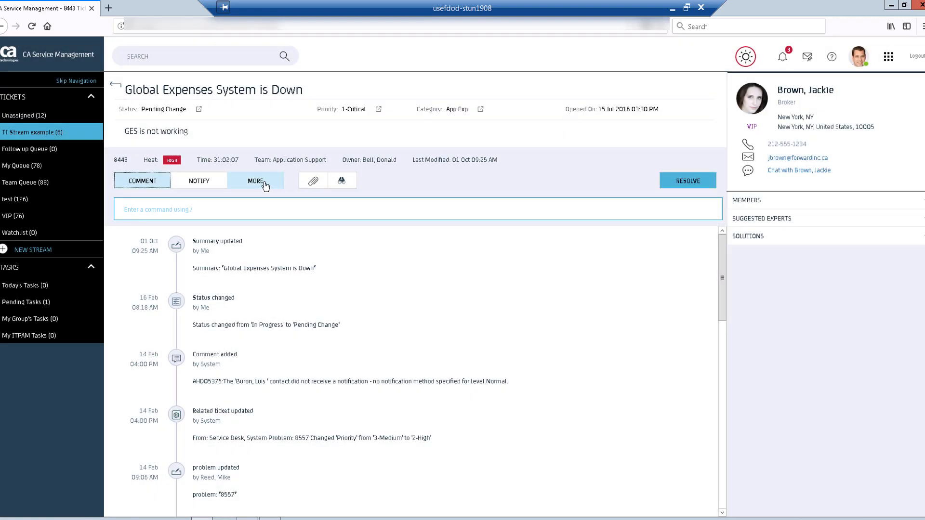
pyautogui.click(255, 181)
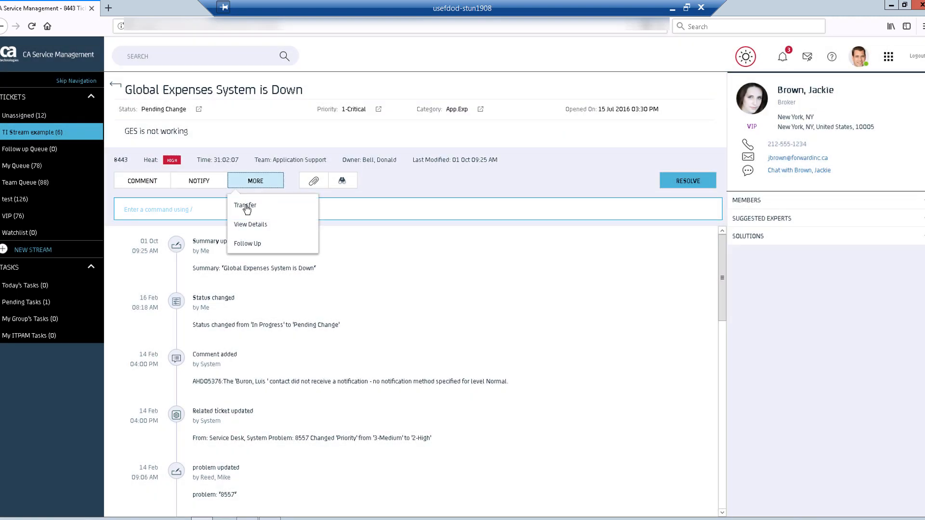
pyautogui.moveTo(245, 206)
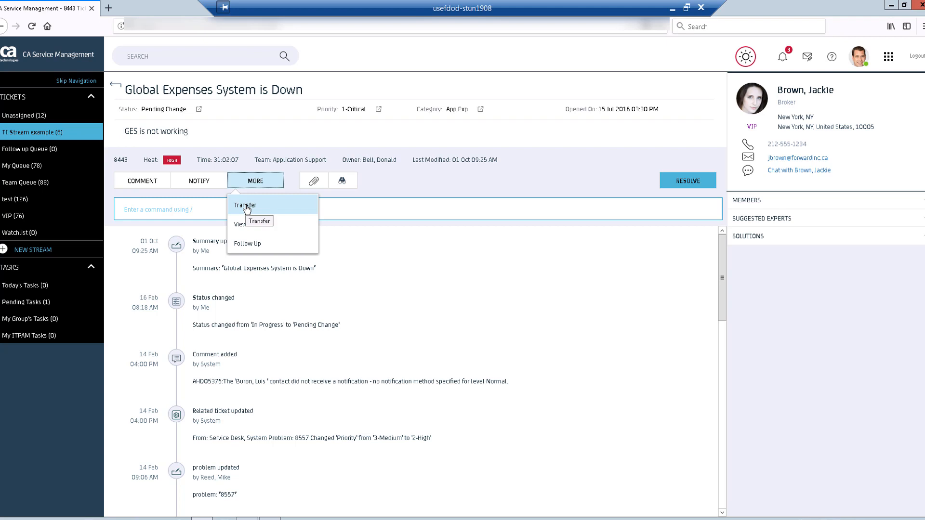
pyautogui.click(245, 204)
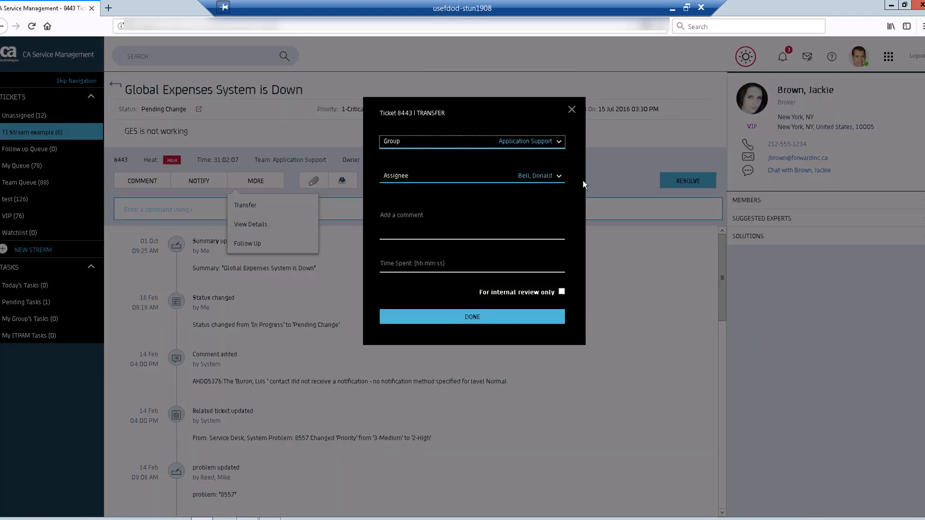
pyautogui.moveTo(570, 110)
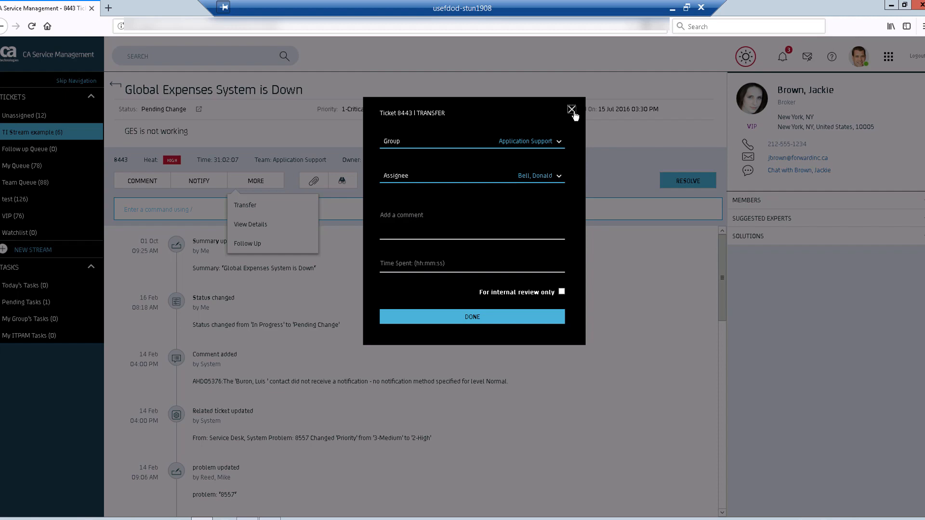
pyautogui.click(570, 110)
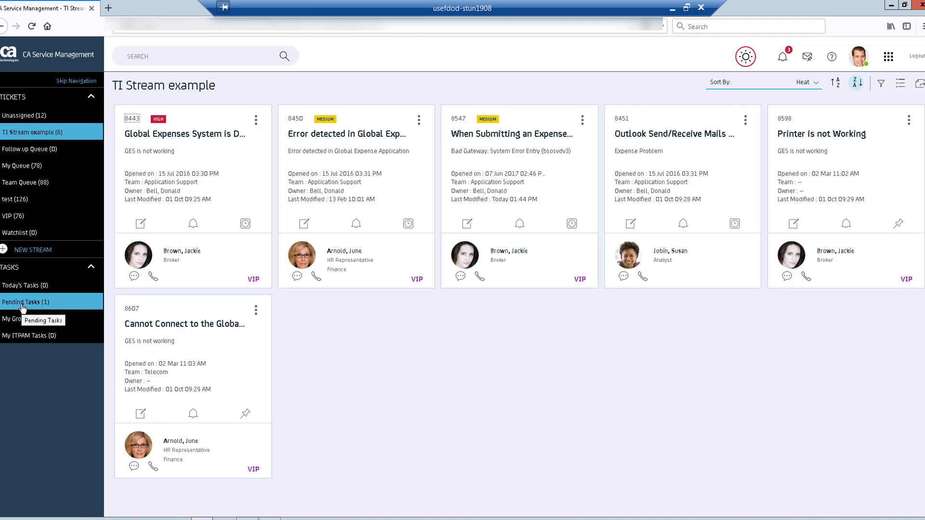
# From Pending Tasks, view ticket 8706's workflow and select its Approval node
pyautogui.click(24, 301)
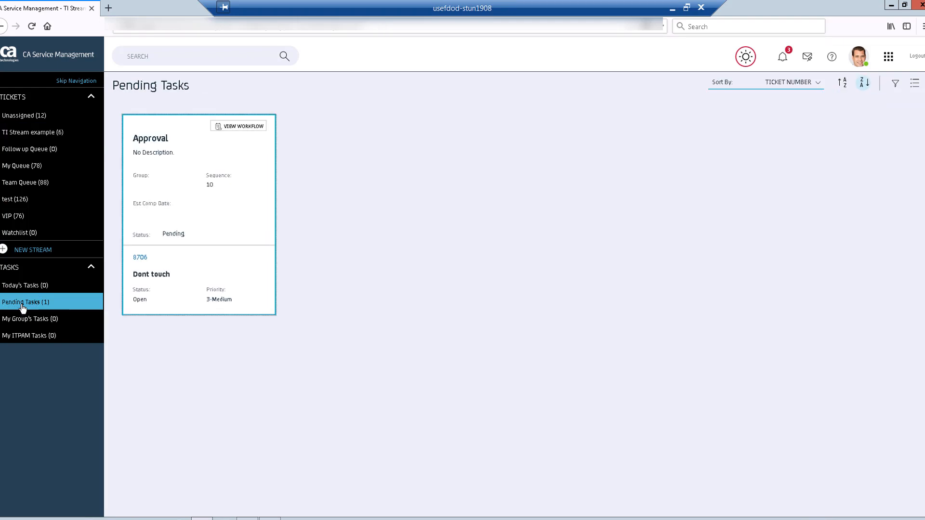
pyautogui.moveTo(243, 129)
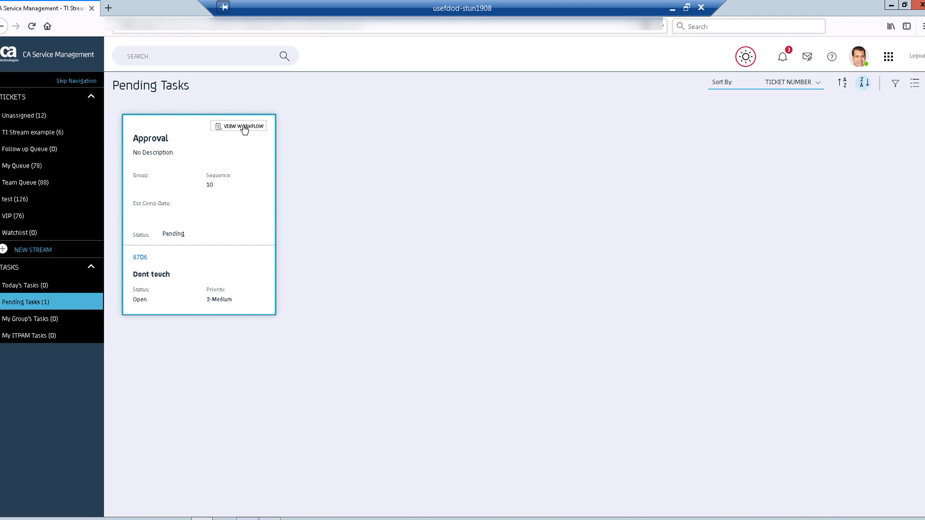
pyautogui.moveTo(244, 126)
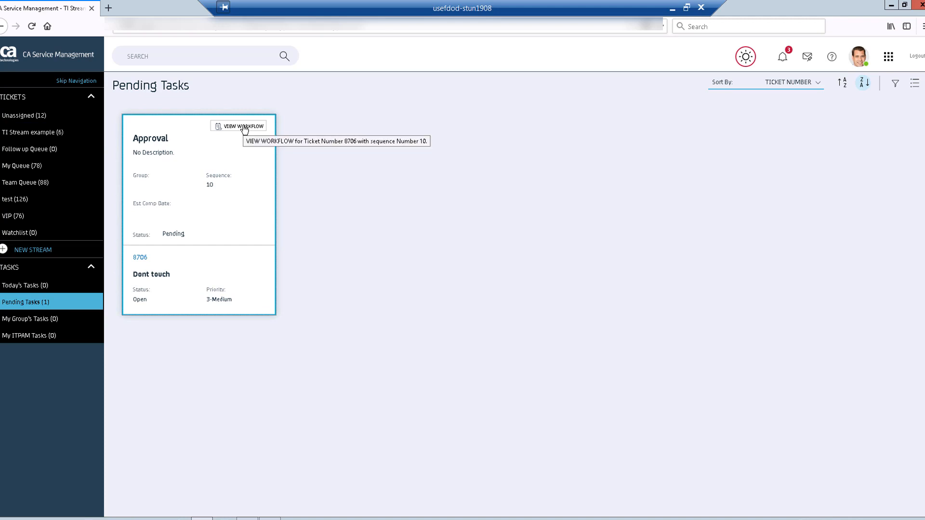
pyautogui.click(238, 126)
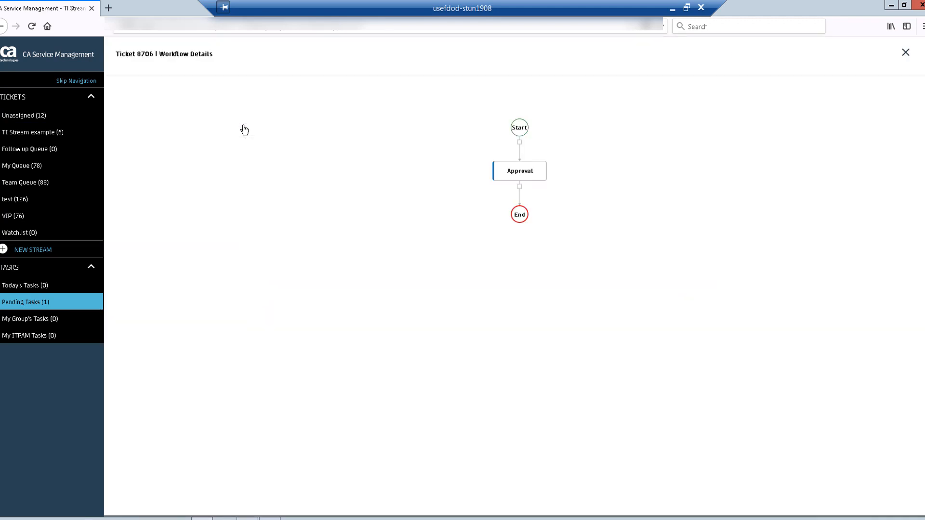
pyautogui.moveTo(525, 175)
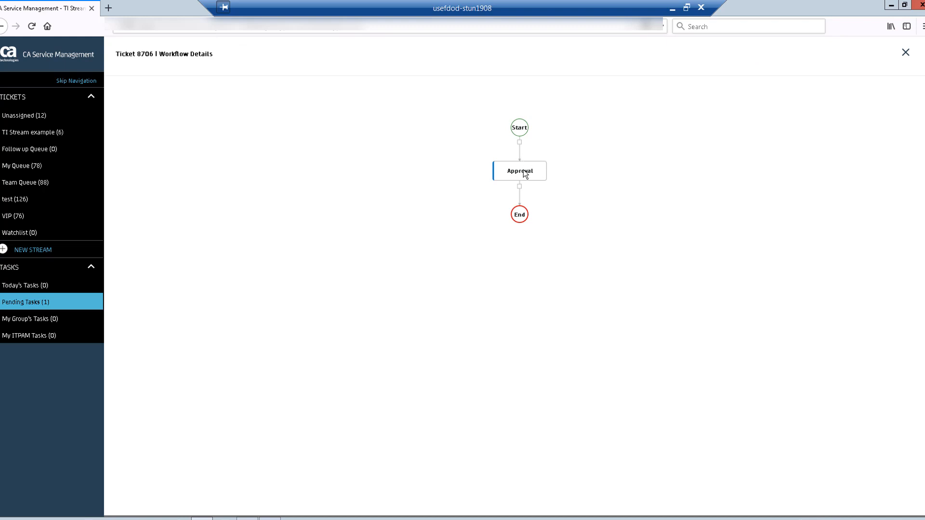
pyautogui.click(518, 170)
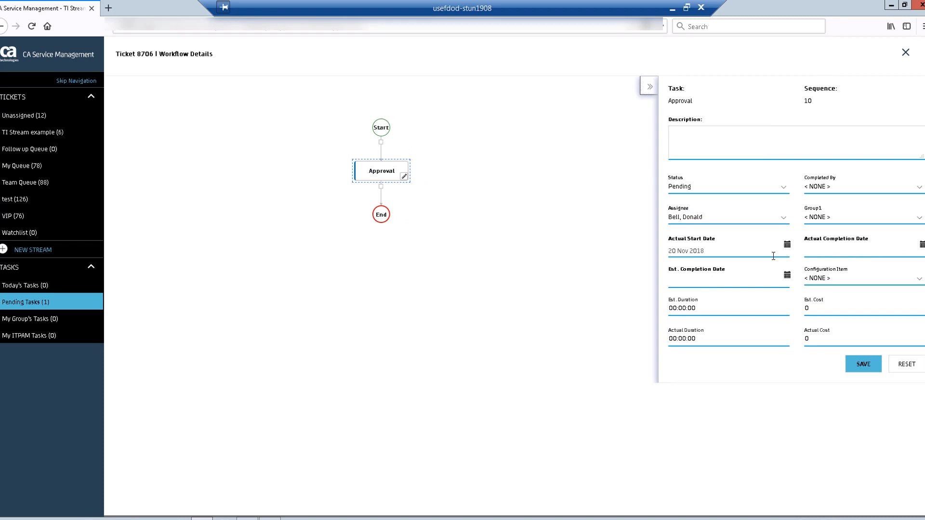
pyautogui.moveTo(907, 386)
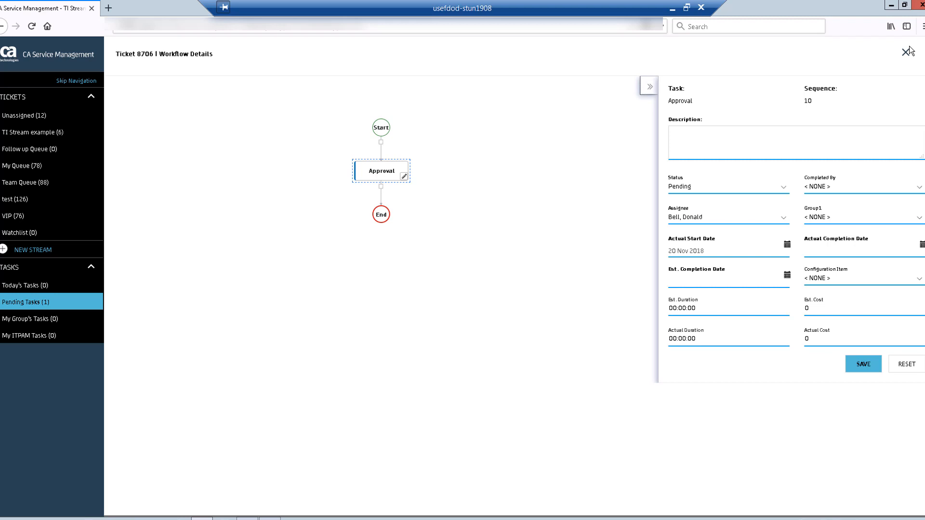
pyautogui.moveTo(905, 52)
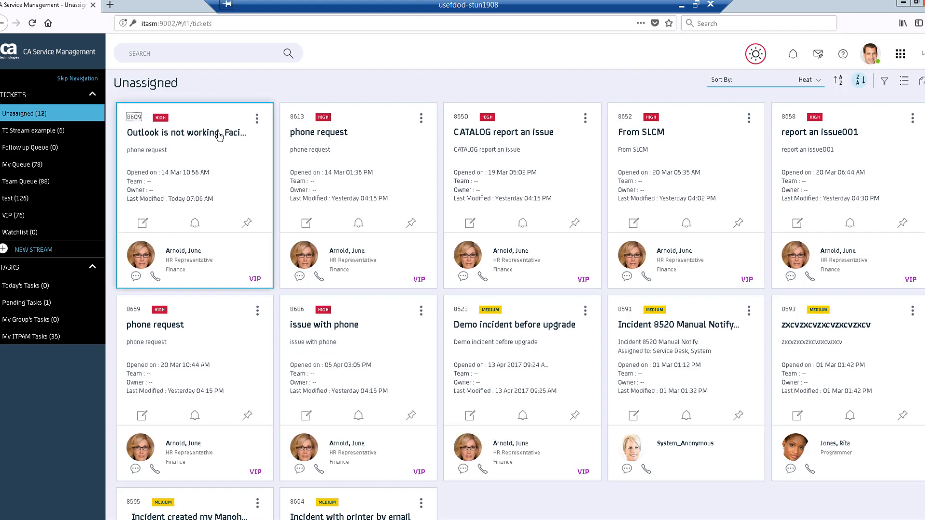
pyautogui.moveTo(218, 133)
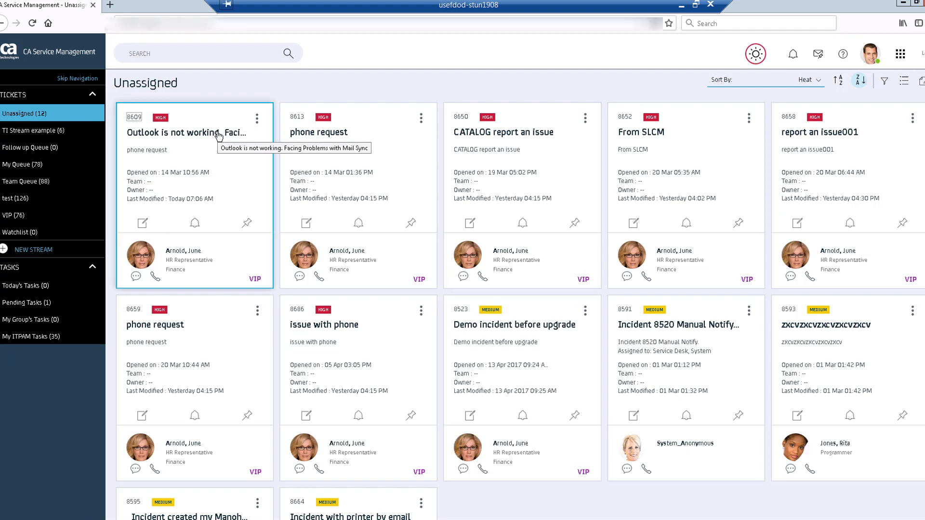
# Open ticket 8609 and ignore the phone request suggested solution
pyautogui.click(186, 133)
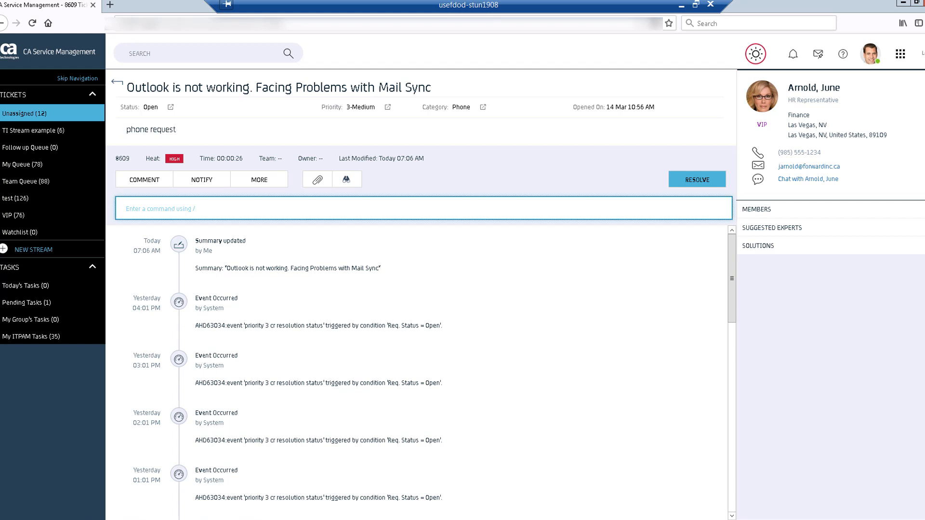
pyautogui.click(757, 245)
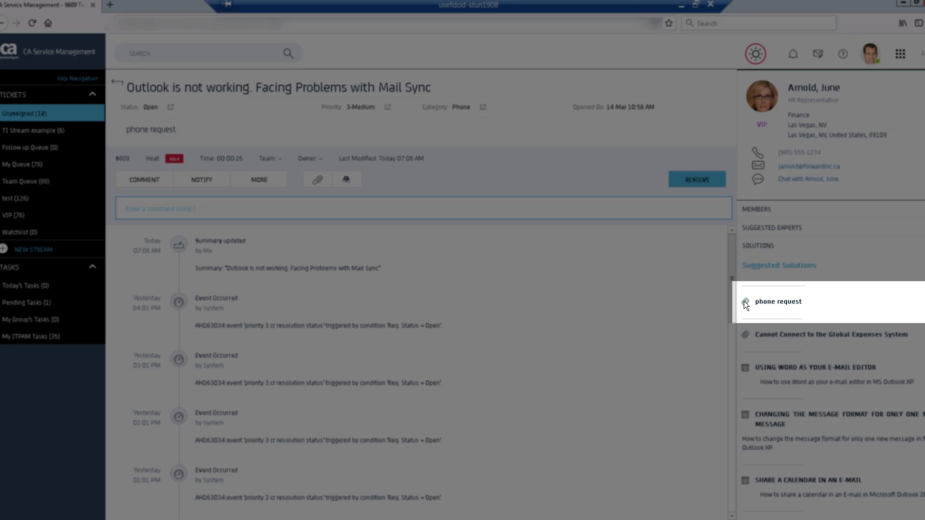
pyautogui.click(778, 301)
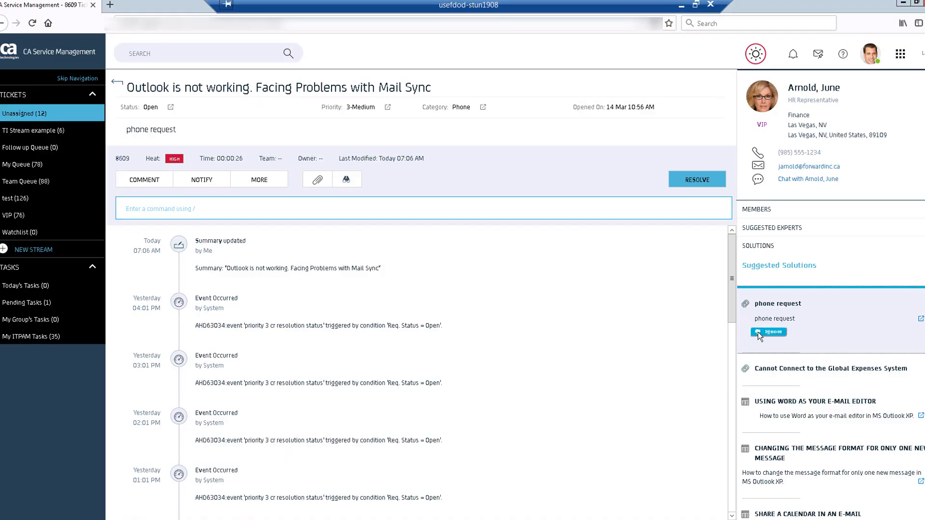
pyautogui.click(769, 331)
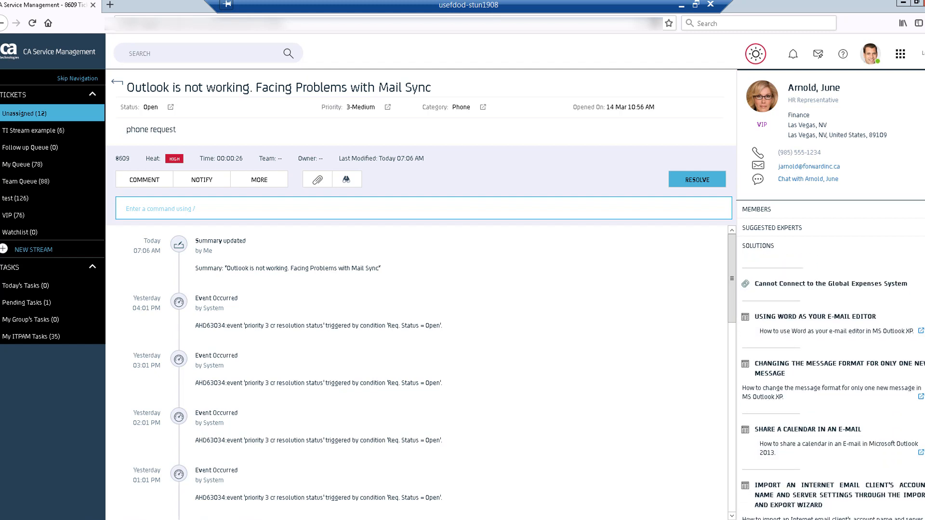
# Expand the Share a Calendar in an E-mail solution article
pyautogui.scroll(-3)
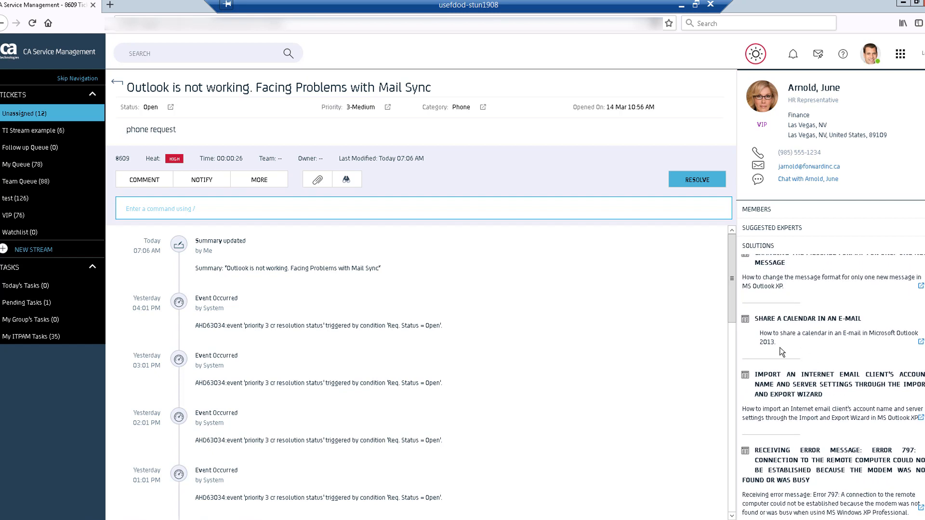
pyautogui.moveTo(748, 326)
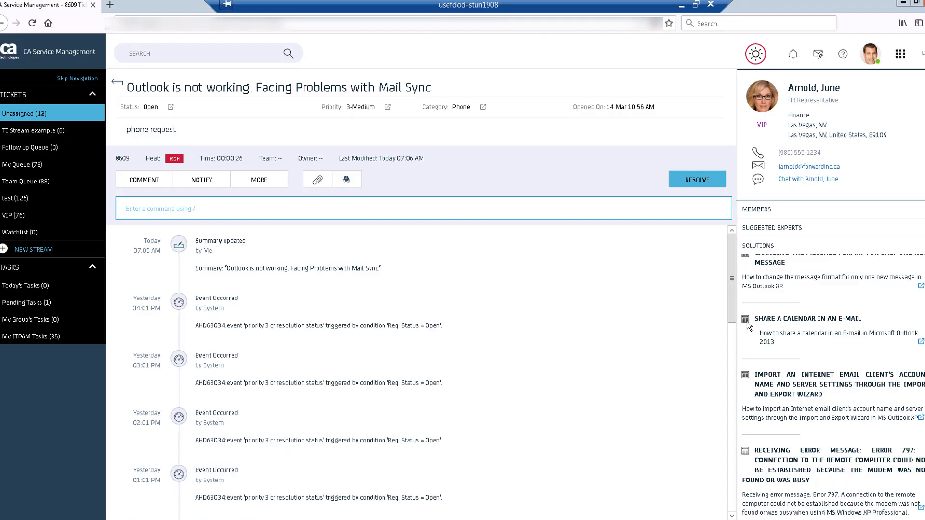
pyautogui.click(807, 318)
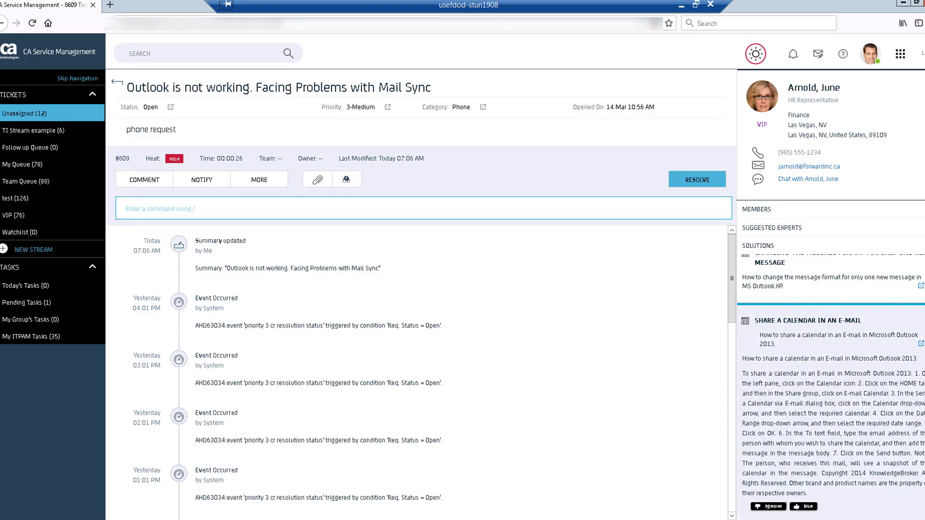
pyautogui.scroll(-3)
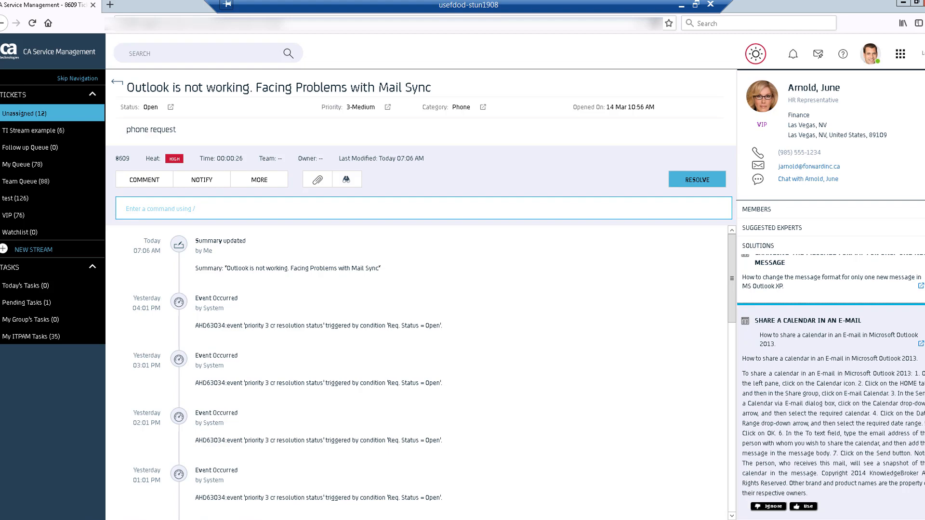
pyautogui.scroll(-3)
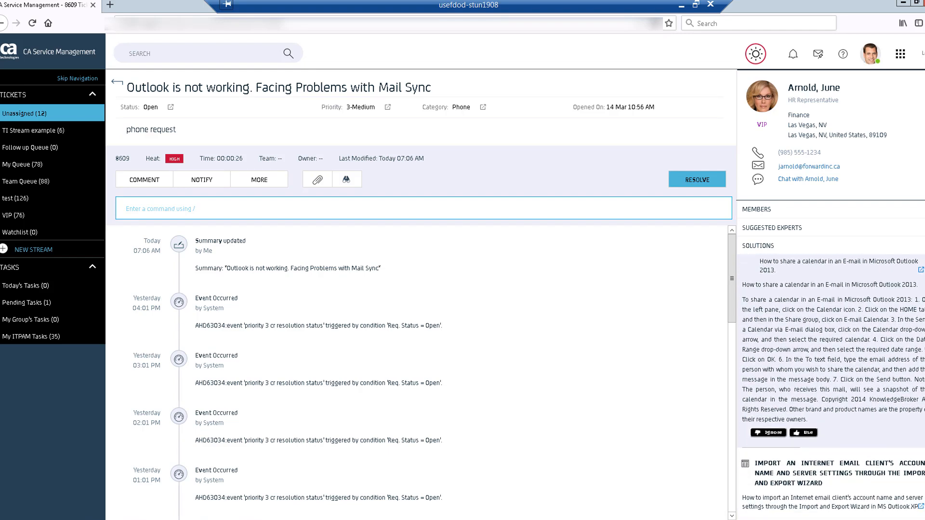